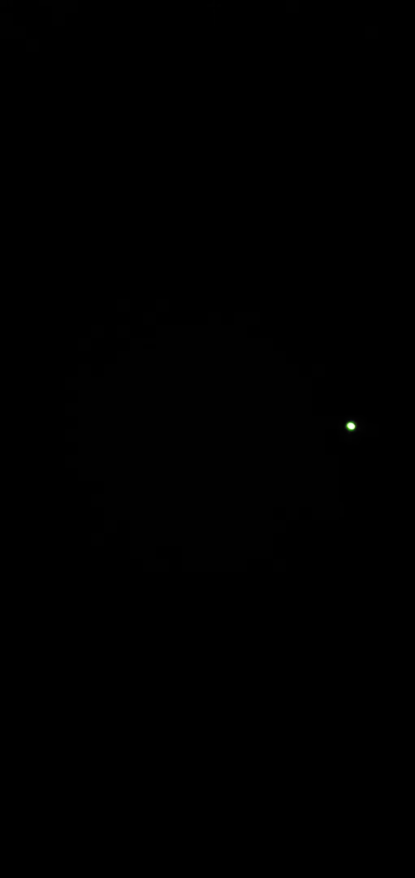
mouse_move(271, 417)
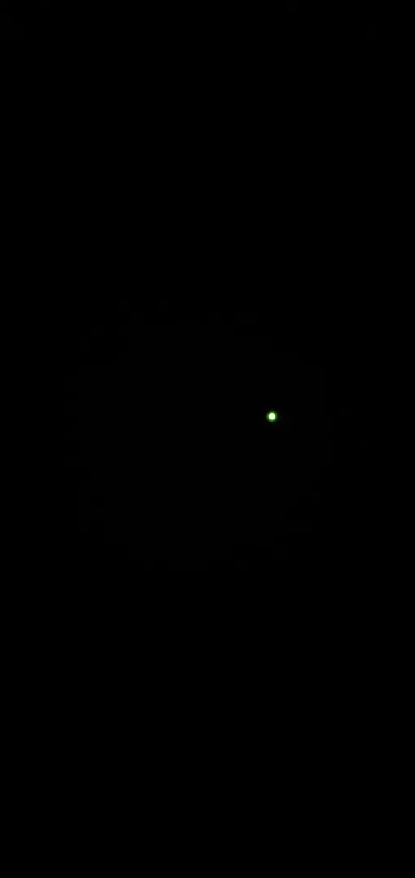